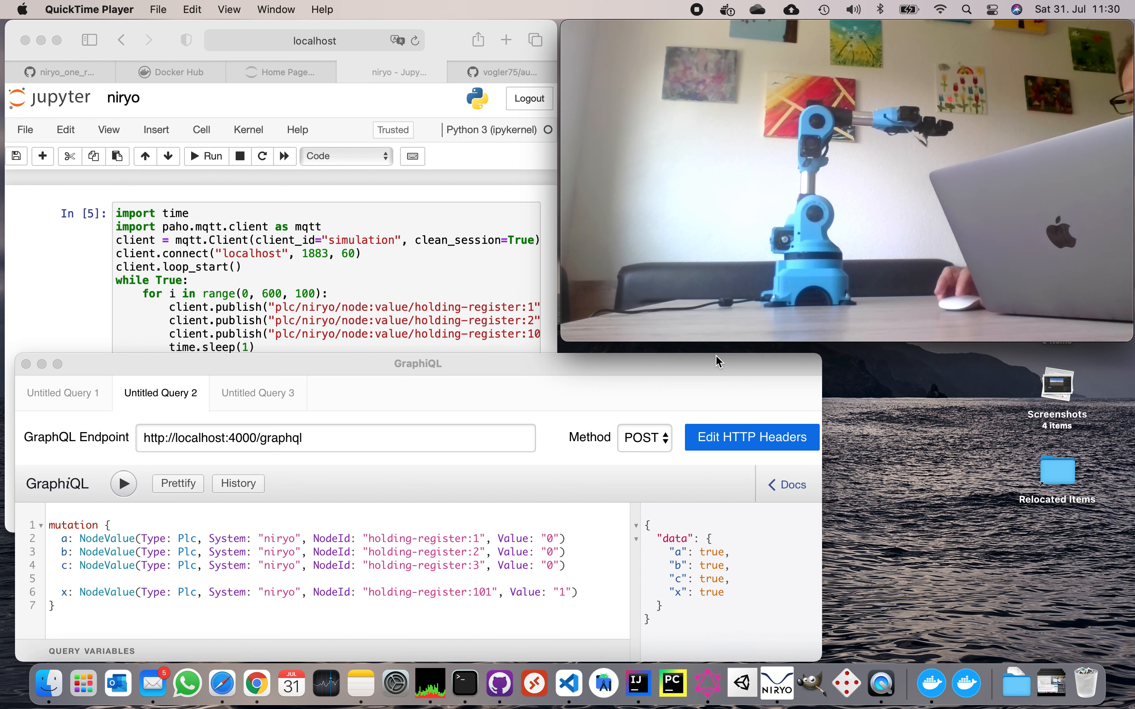
{"action": "mouse_move", "coordinate": [863, 432]}
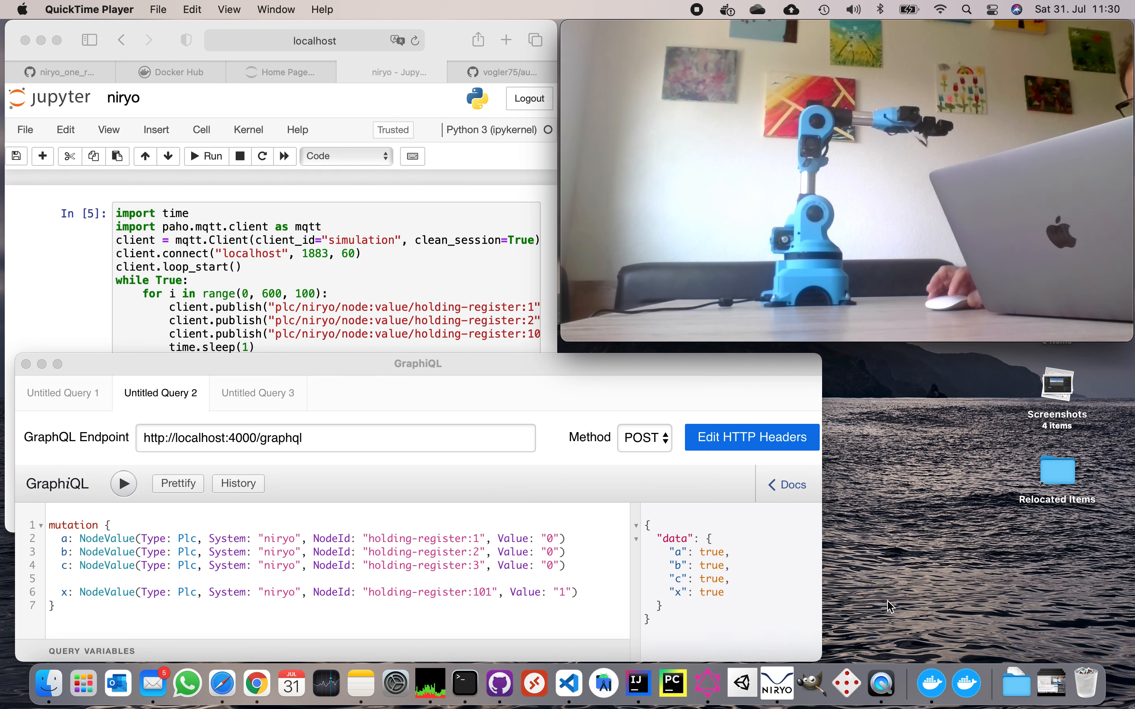
- Show Docker Desktop's containers list with the niryo automation-gateway running on port 1883
{"action": "left_click", "coordinate": [930, 683]}
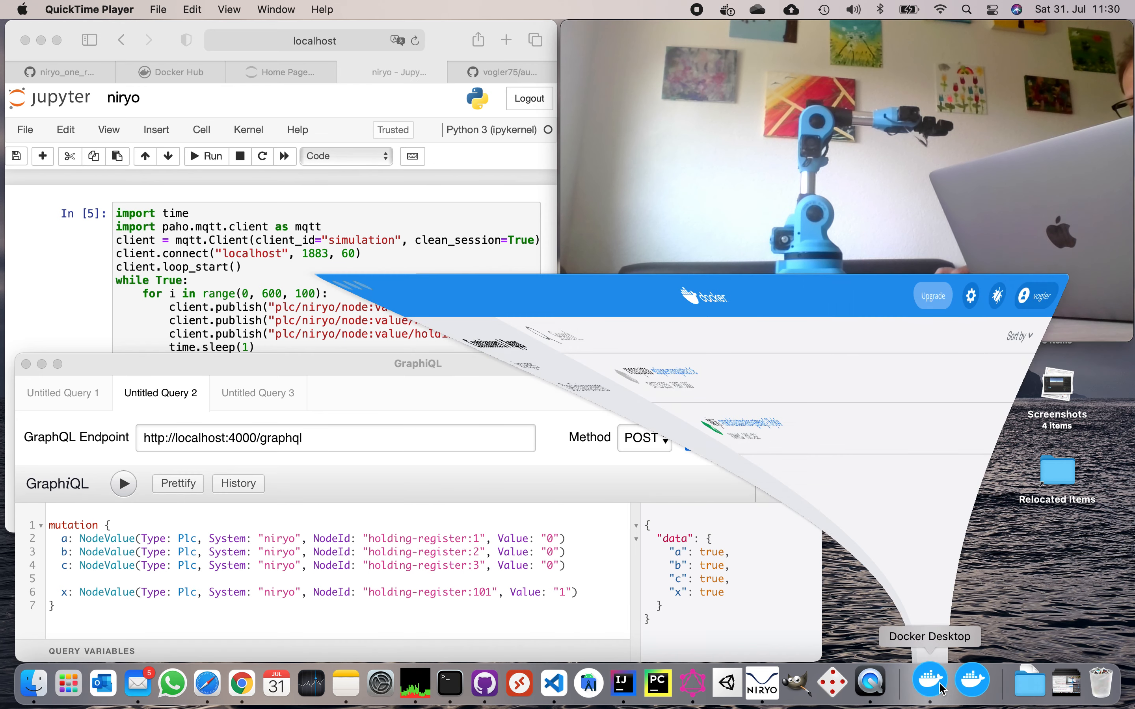
{"action": "left_click", "coordinate": [930, 682]}
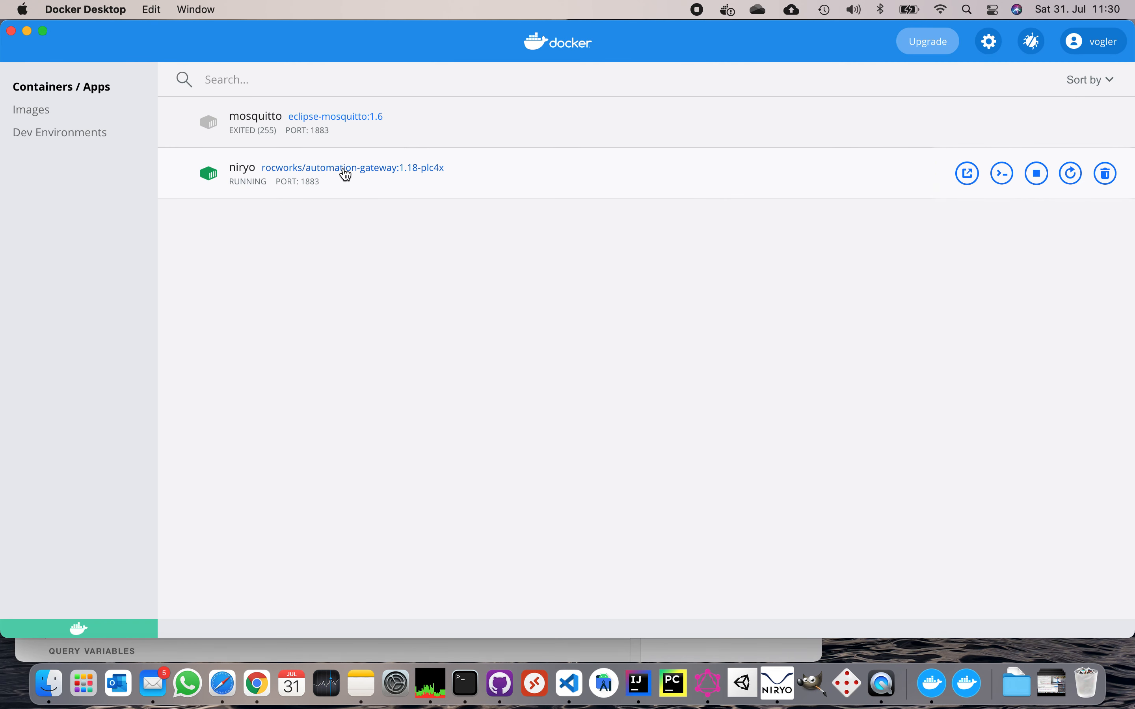
{"action": "mouse_move", "coordinate": [341, 178]}
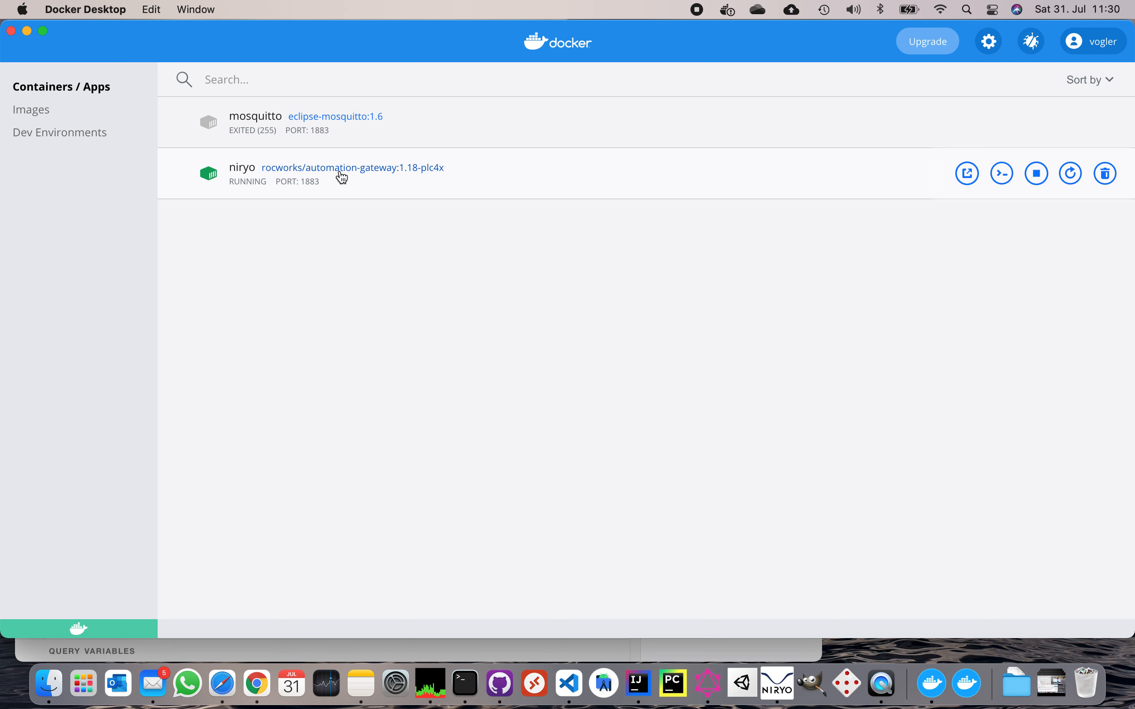
{"action": "mouse_move", "coordinate": [329, 179]}
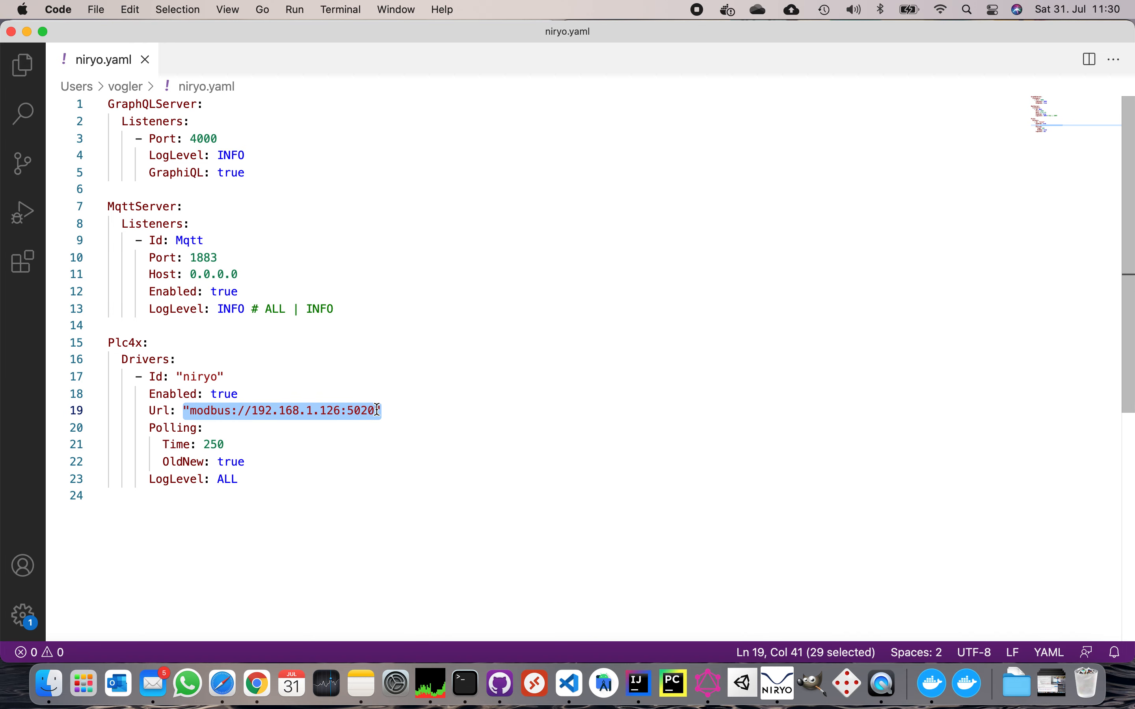
{"action": "mouse_move", "coordinate": [330, 359]}
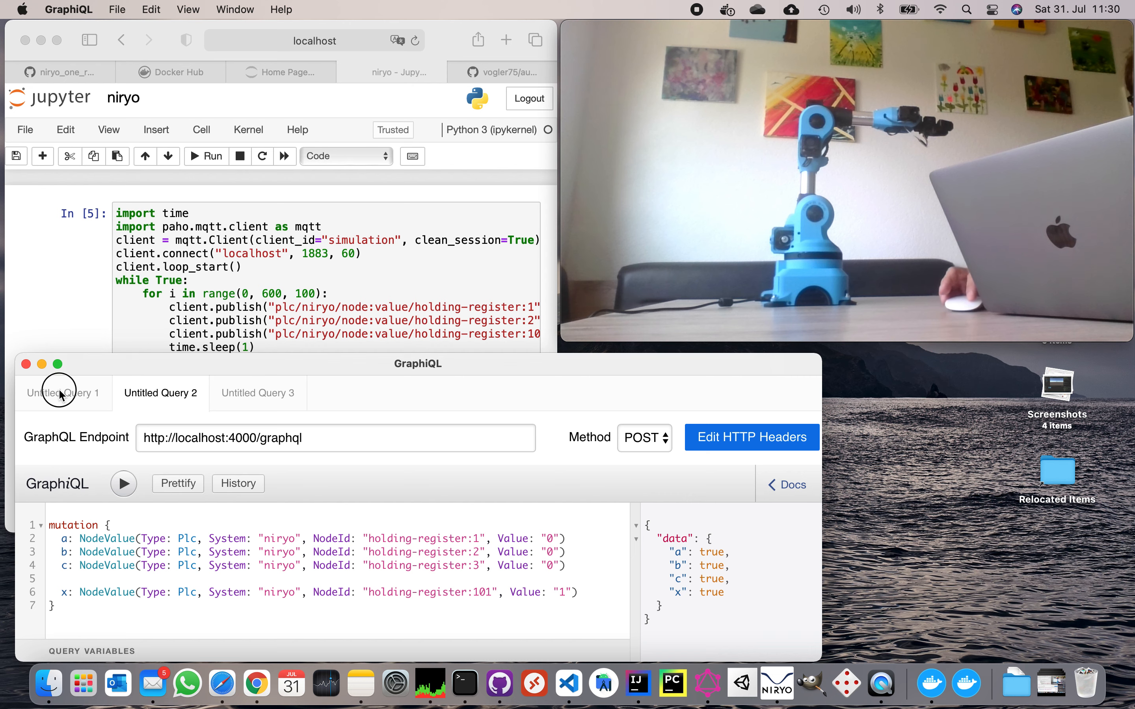
- Run the saved mutations with register values 1000, 500, 1000 and -30000 to move the arm
{"action": "left_click", "coordinate": [63, 393]}
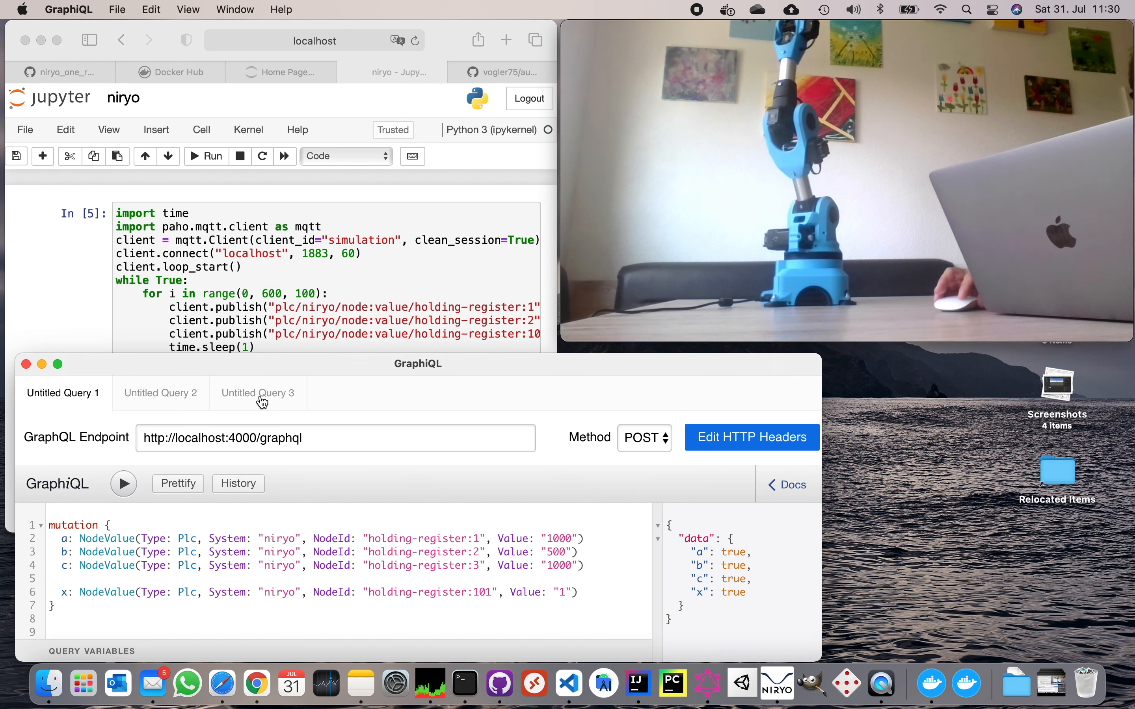
{"action": "left_click", "coordinate": [257, 393]}
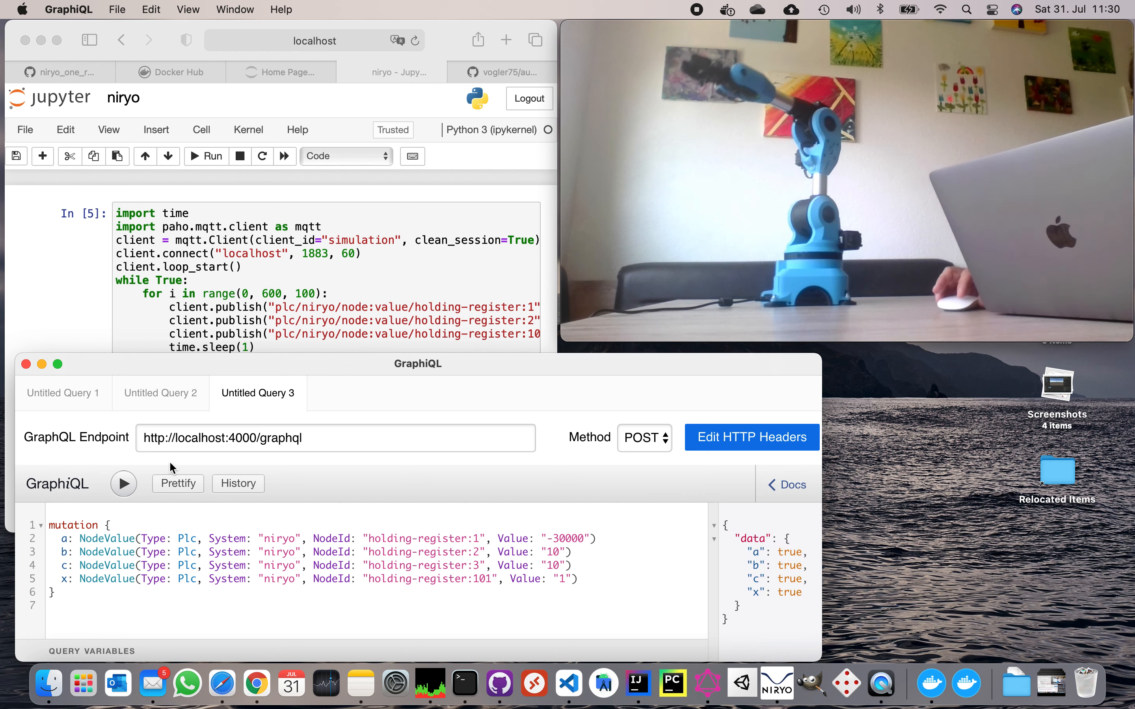
{"action": "left_click", "coordinate": [160, 393]}
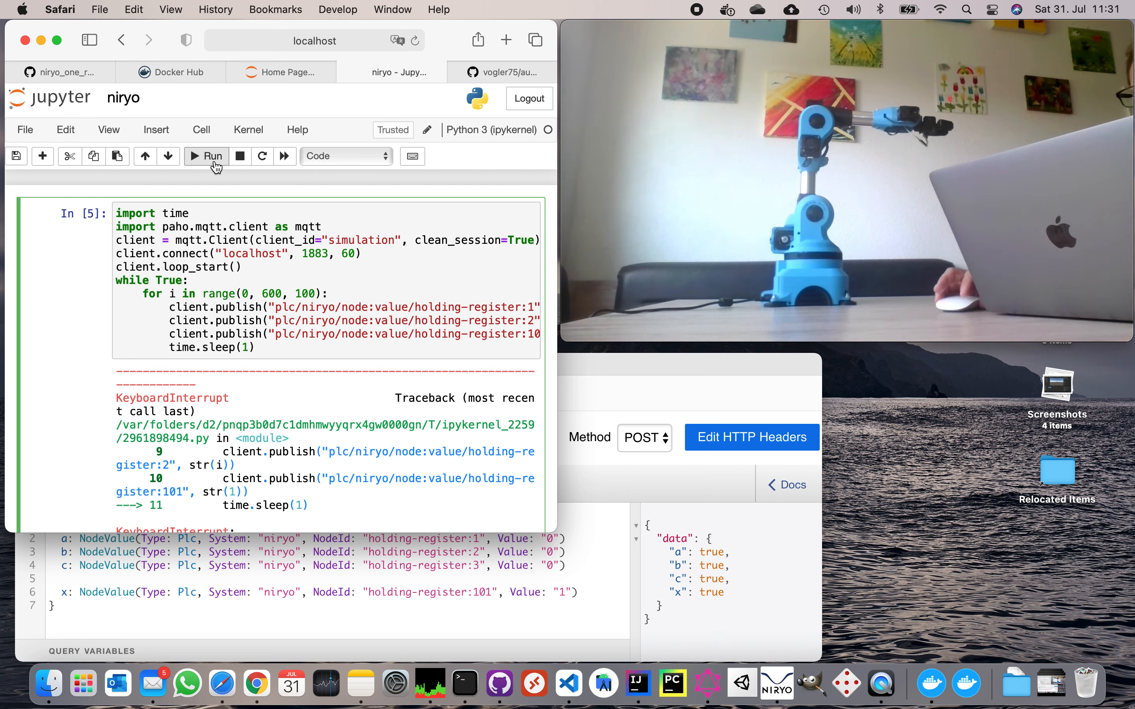
{"action": "mouse_move", "coordinate": [215, 156]}
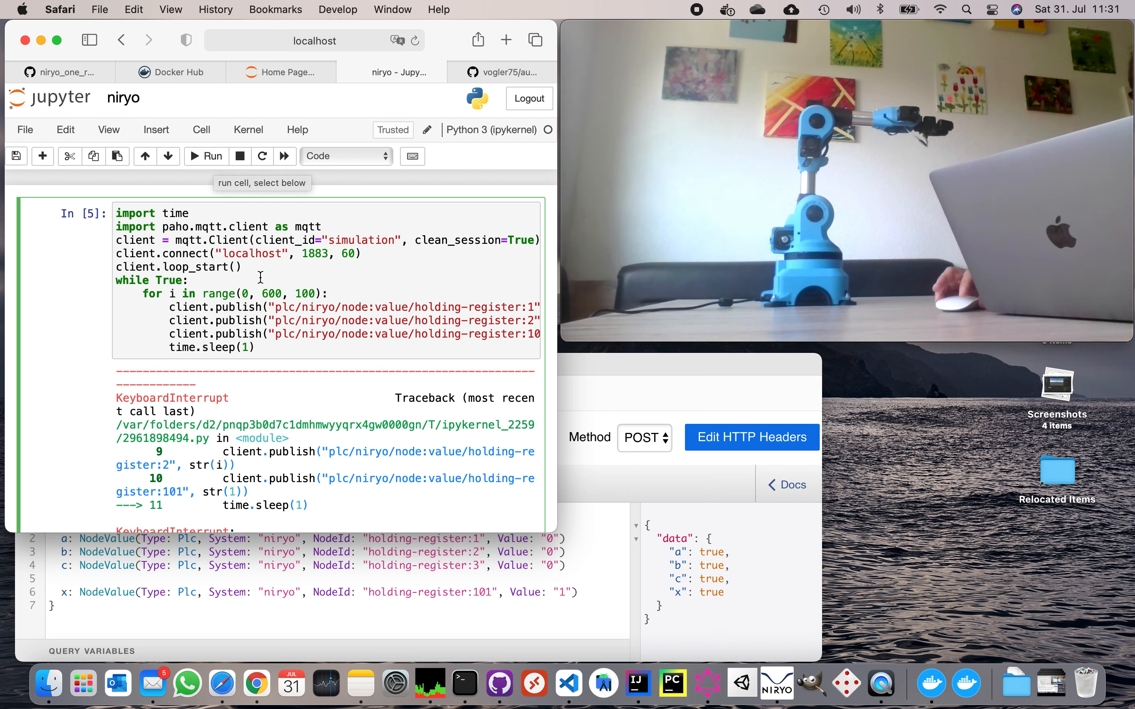